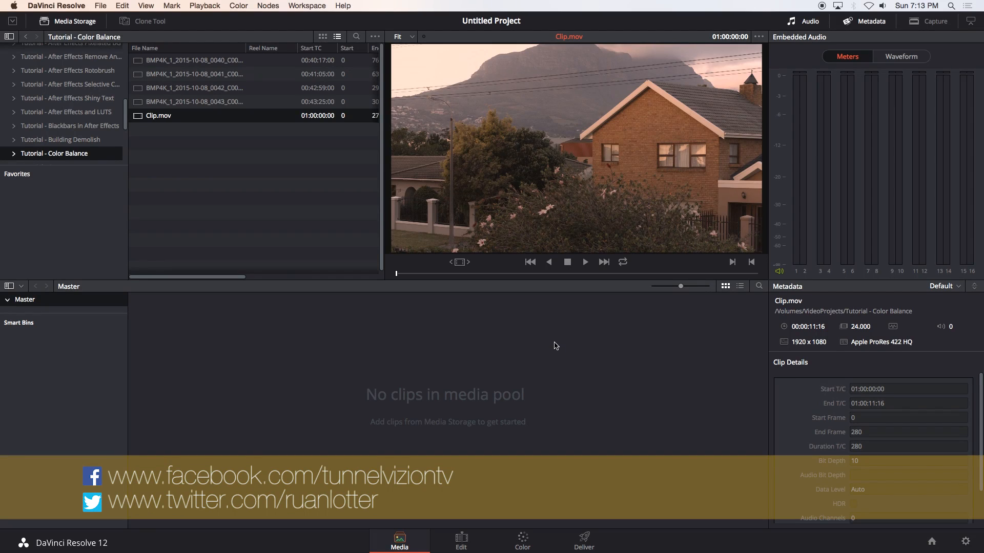
pyautogui.moveTo(550, 348)
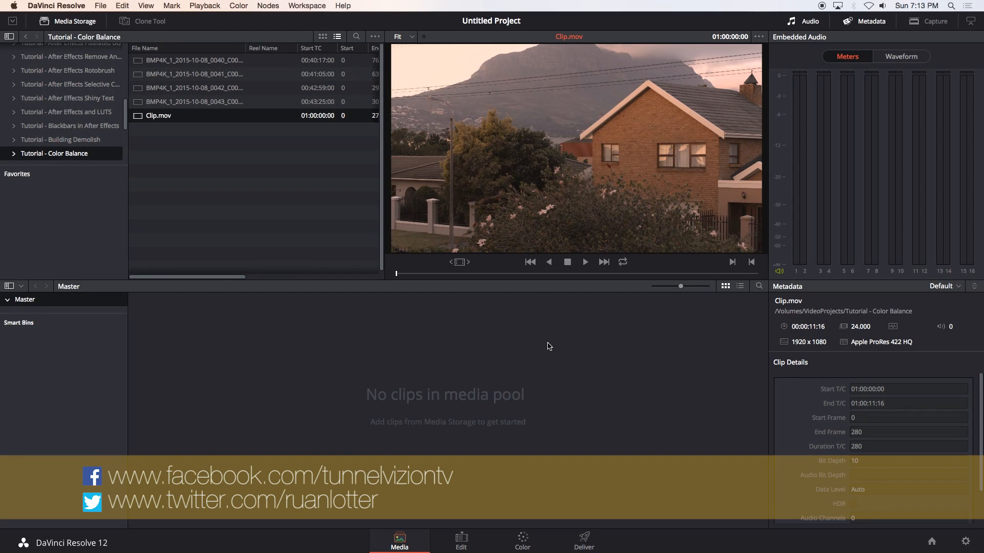
# - Add Clip.mov to the media pool and move to the Edit page
pyautogui.click(196, 169)
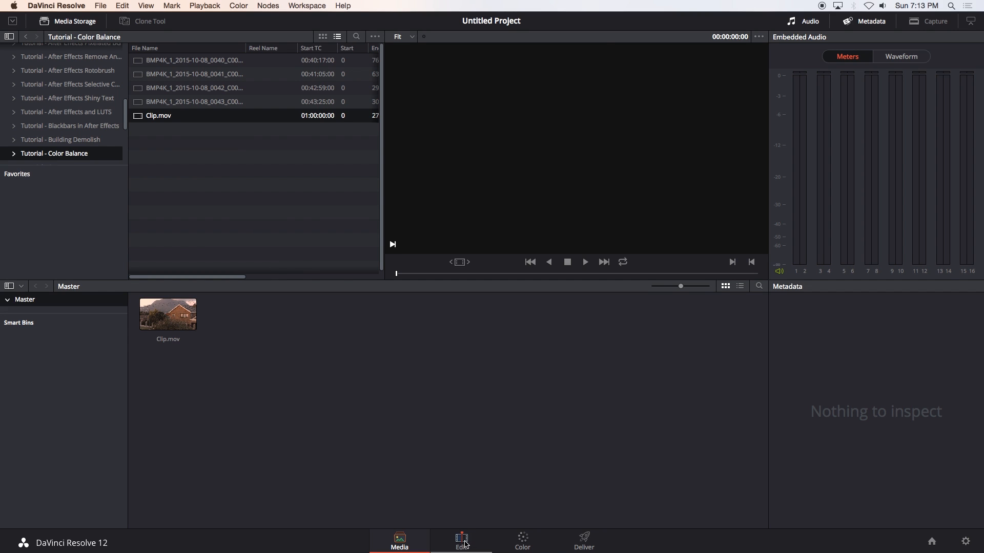
pyautogui.click(461, 540)
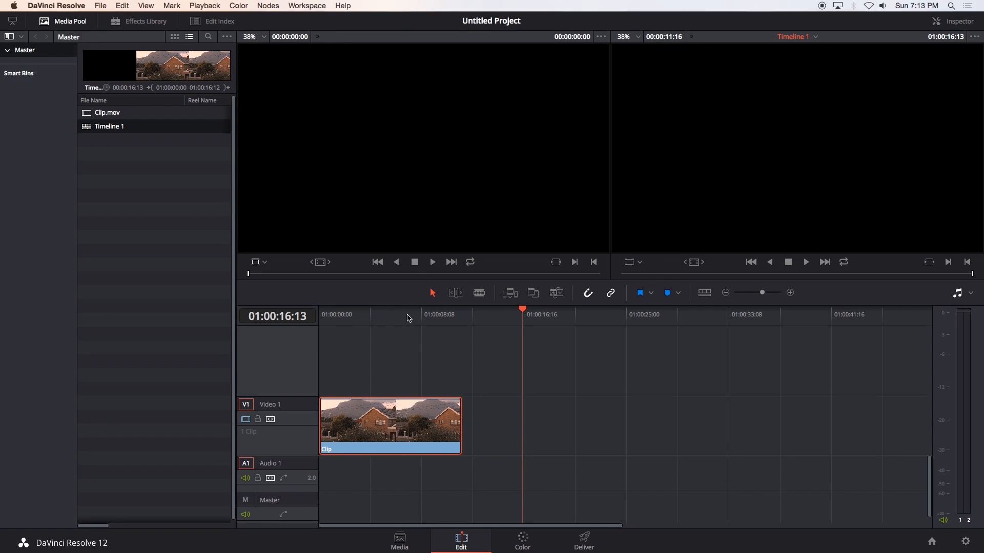
# - Move the playhead to 01:00:04:17 and bring the clip into the Color page
pyautogui.click(376, 314)
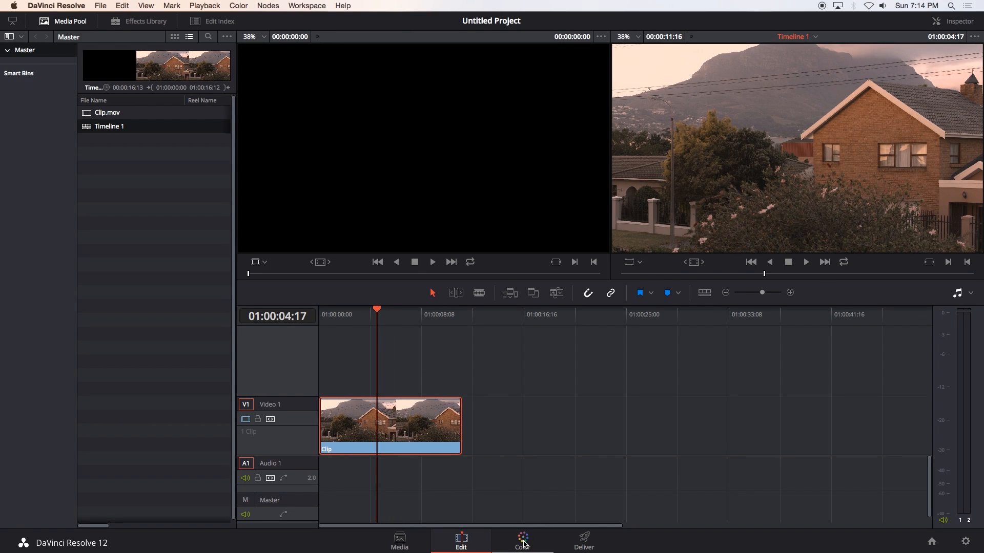
pyautogui.click(522, 538)
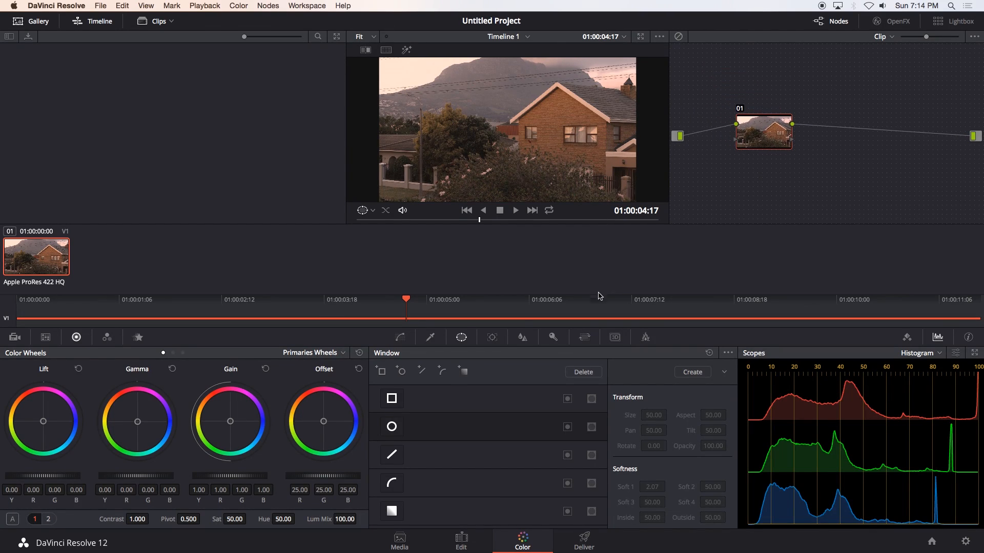
pyautogui.moveTo(805, 466)
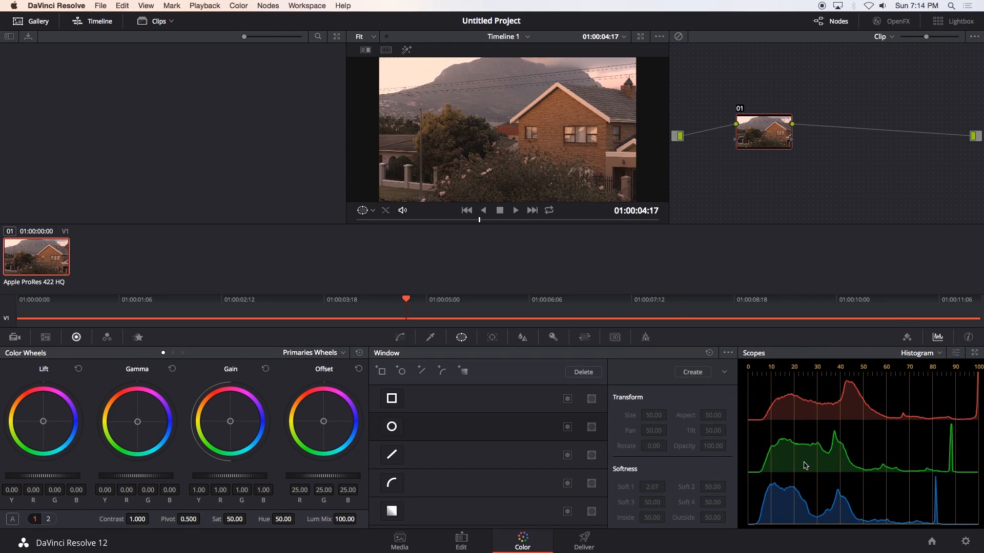
# - Switch the scopes from Histogram to the RGB Parade view
pyautogui.click(920, 352)
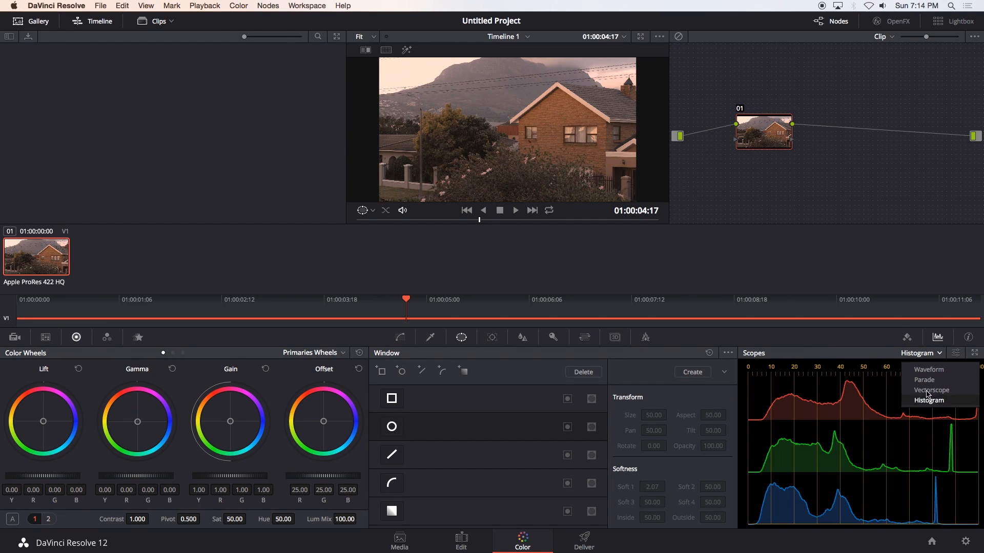
pyautogui.click(923, 380)
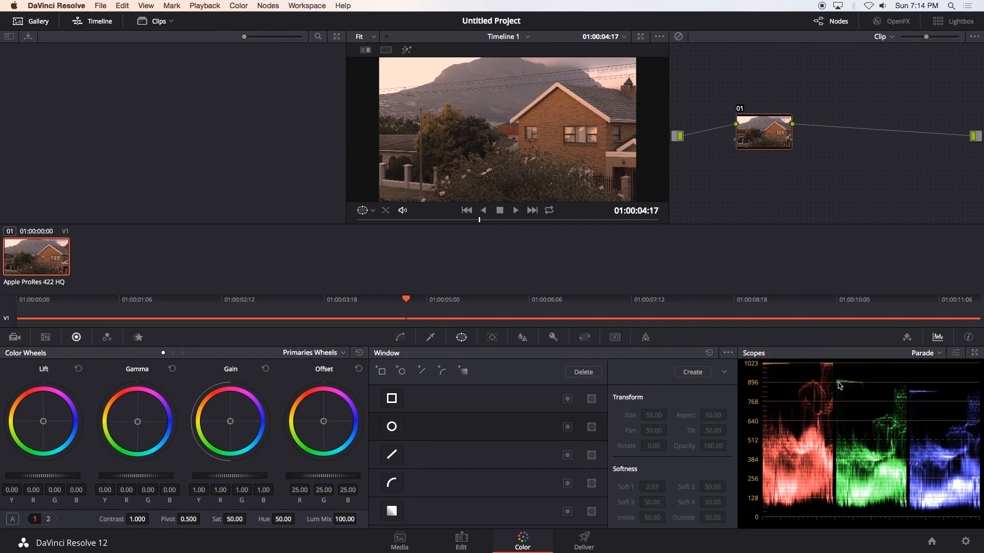
pyautogui.moveTo(894, 450)
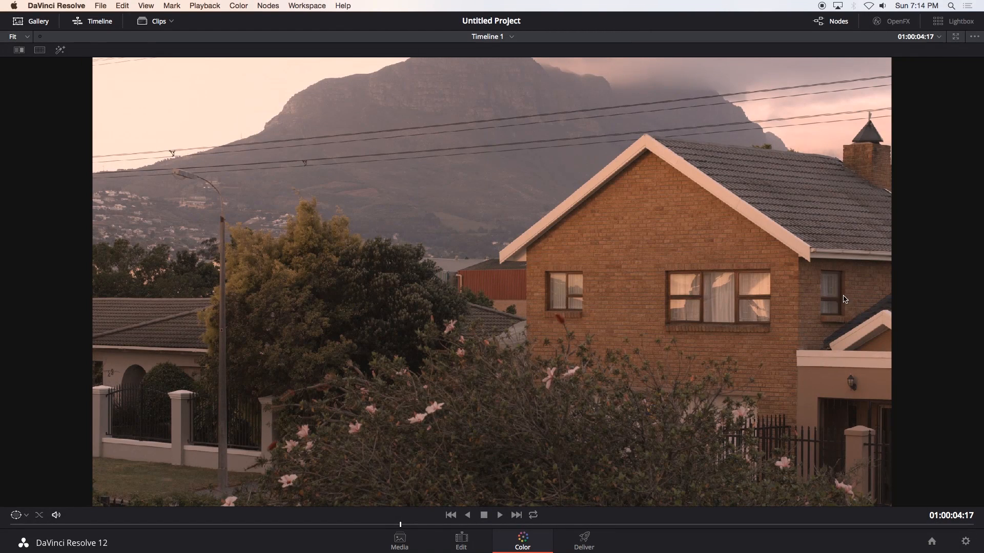
pyautogui.moveTo(579, 133)
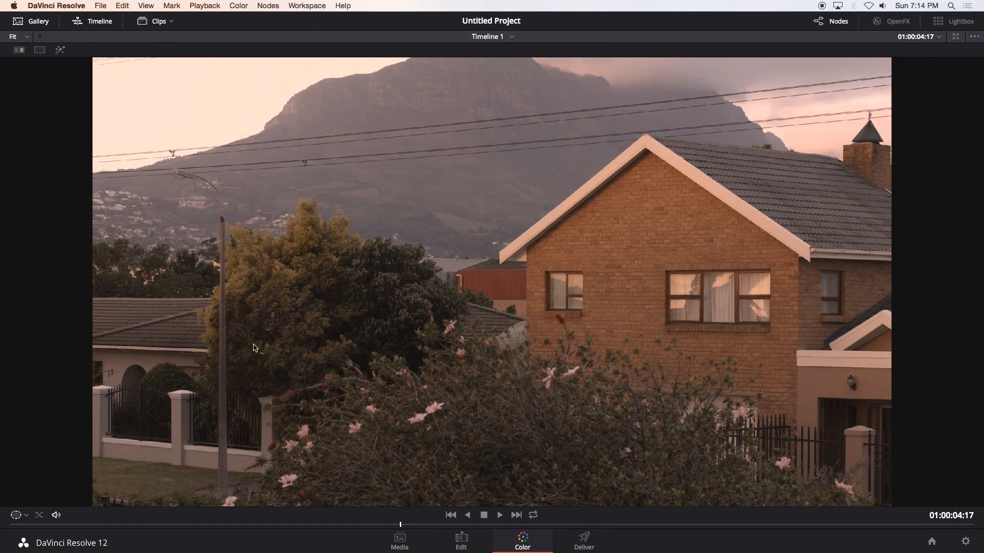
pyautogui.moveTo(623, 339)
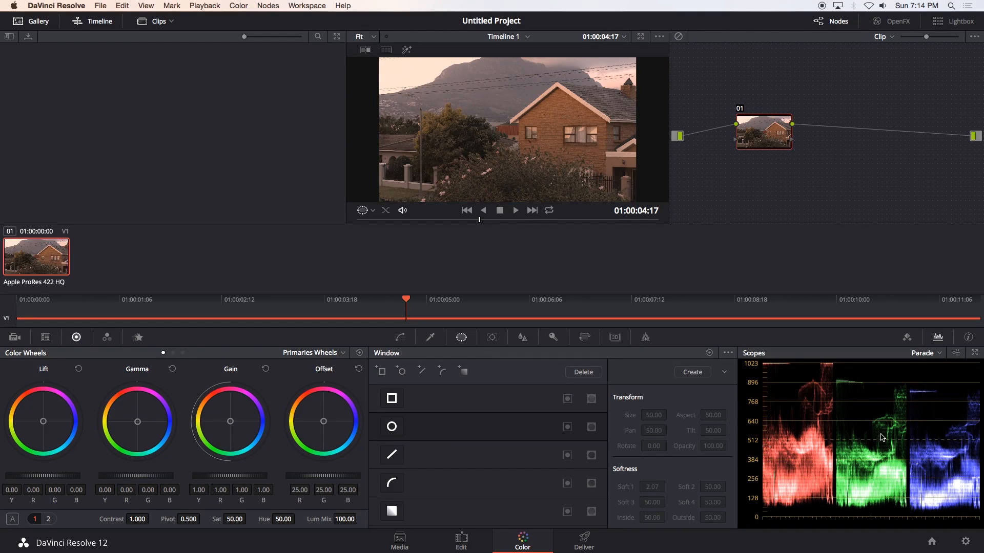
pyautogui.moveTo(789, 410)
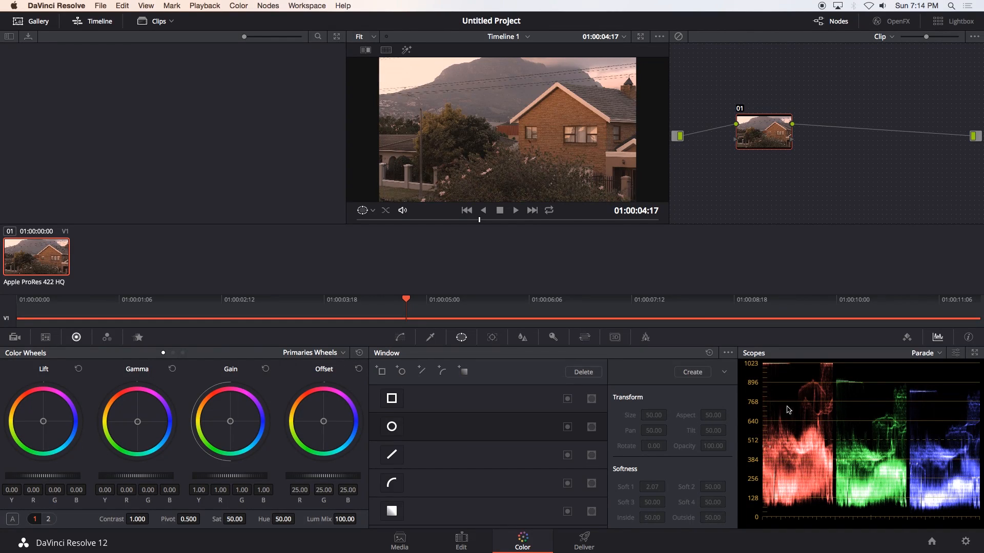
pyautogui.moveTo(792, 437)
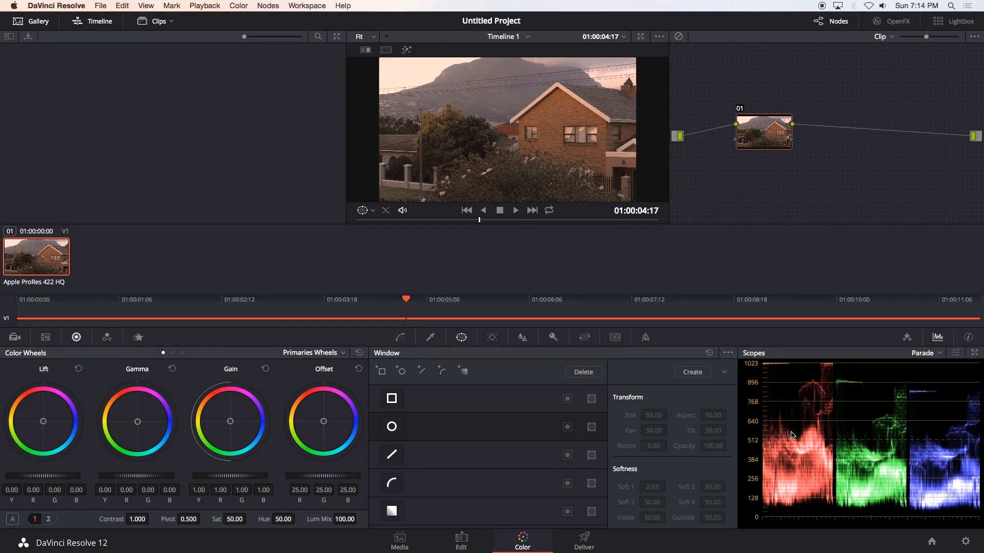
pyautogui.moveTo(830, 458)
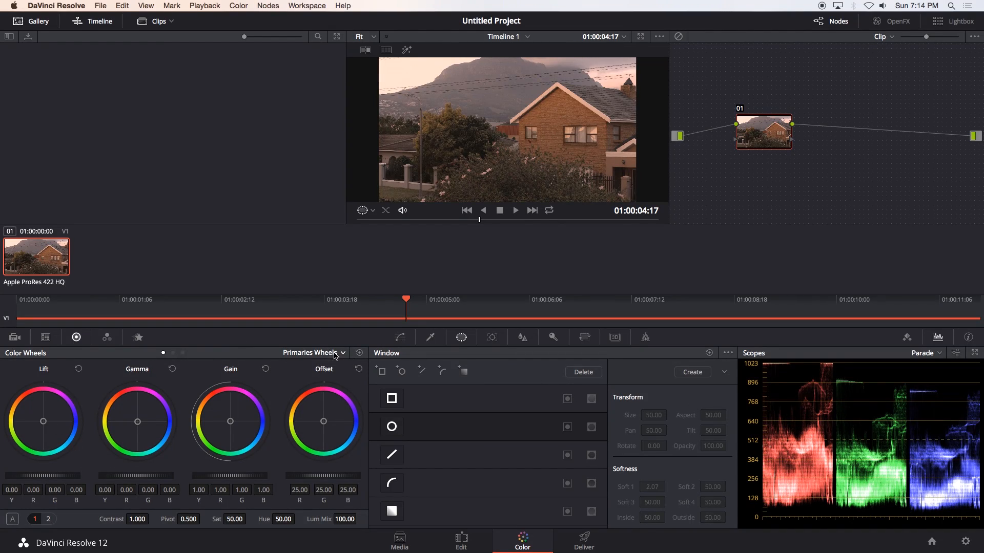
# - Switch the primary correction layout from Color Wheels to Primaries Bars
pyautogui.click(313, 352)
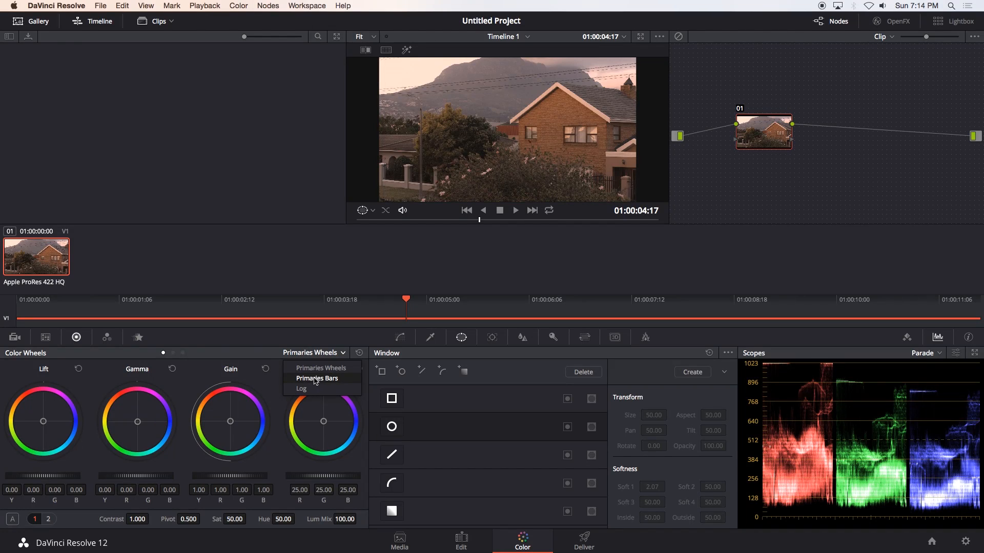
pyautogui.click(316, 378)
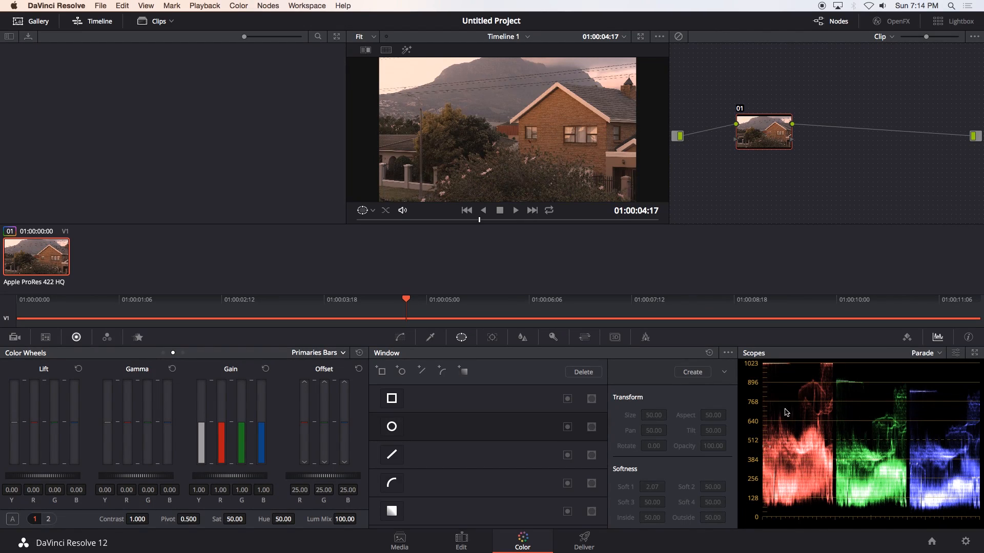
pyautogui.moveTo(796, 401)
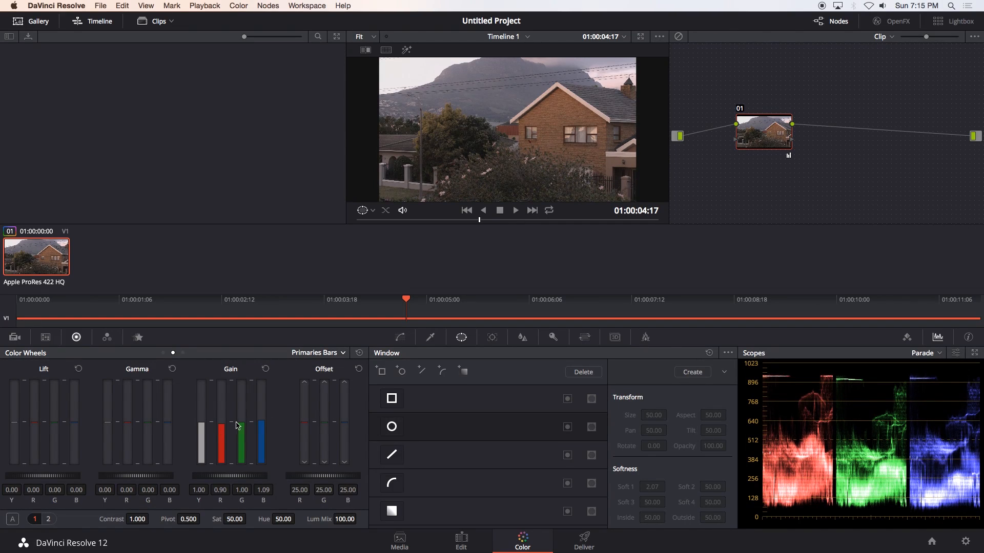
pyautogui.moveTo(881, 473)
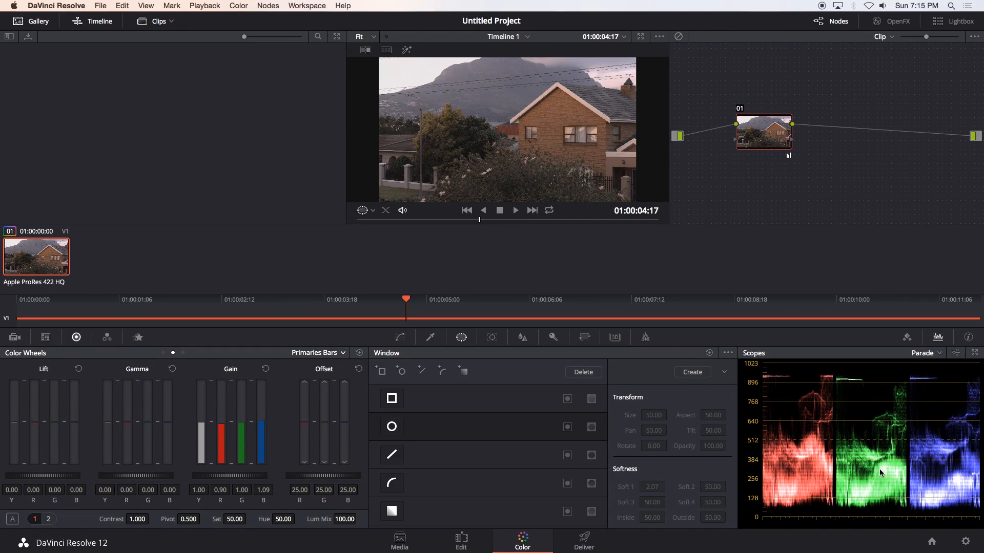
pyautogui.moveTo(811, 497)
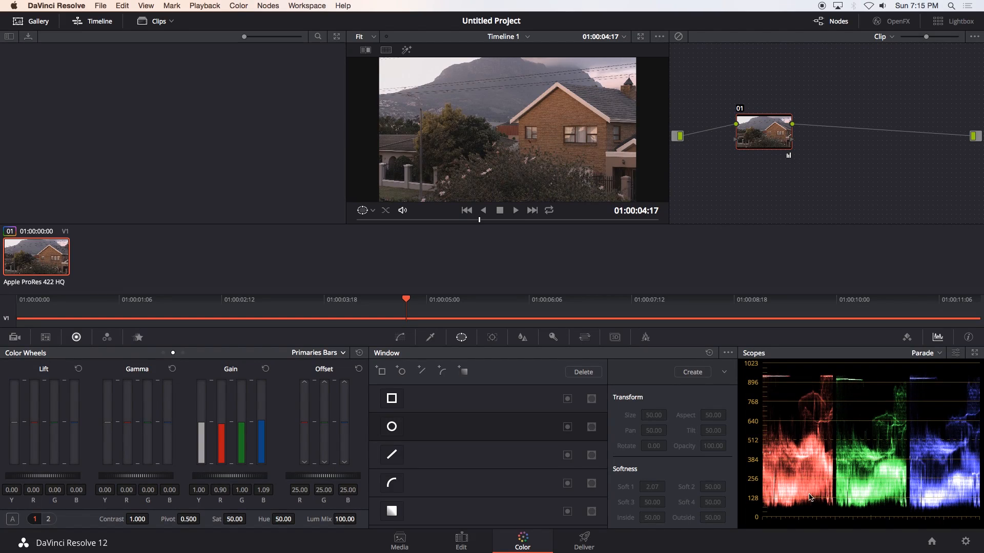
pyautogui.moveTo(790, 427)
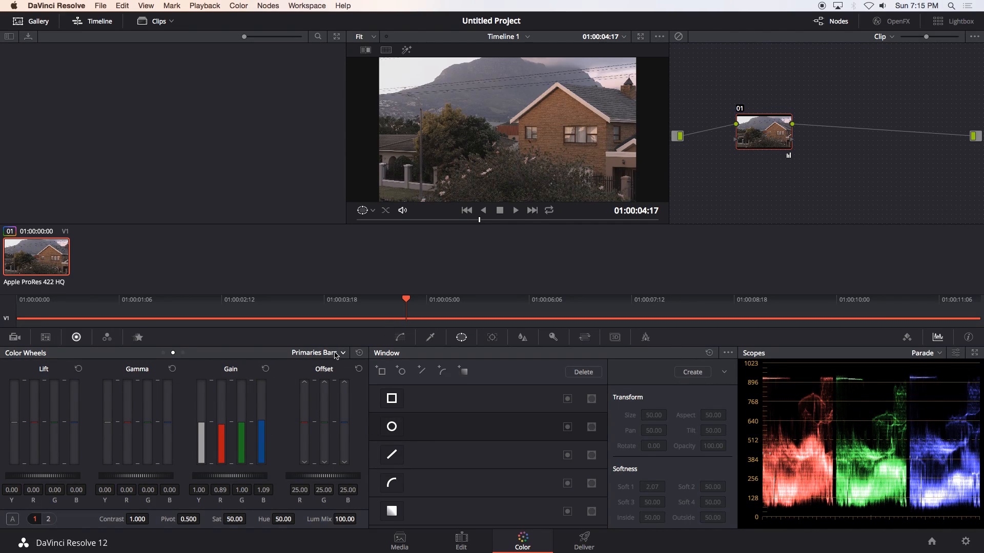
# - Open the primaries layout list to return to Primaries Wheels
pyautogui.click(318, 352)
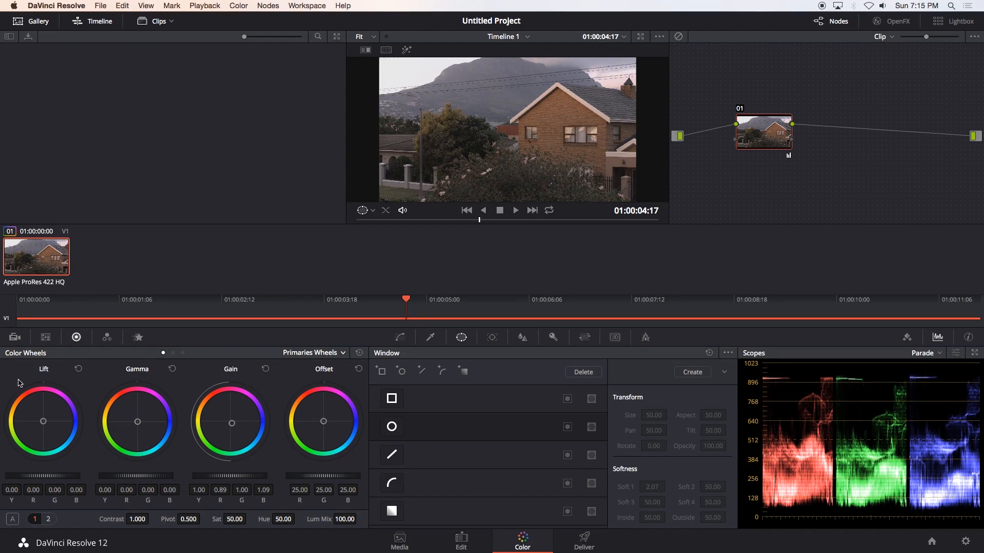
pyautogui.moveTo(97, 463)
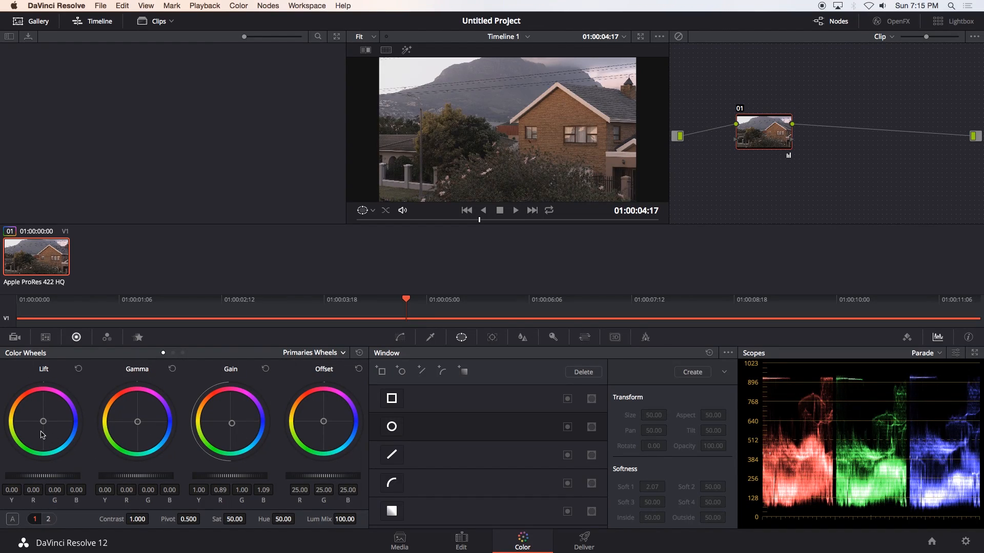
pyautogui.moveTo(134, 429)
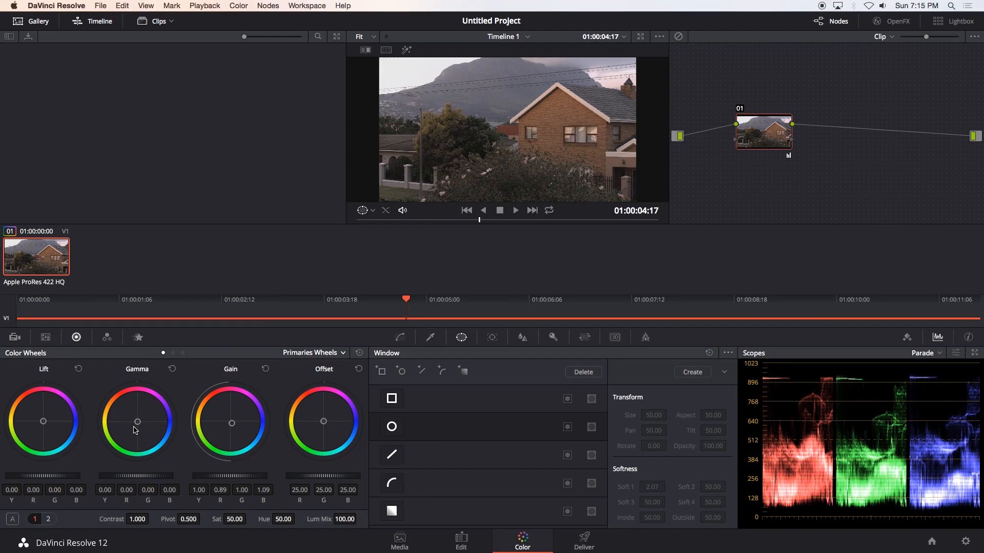
pyautogui.moveTo(221, 434)
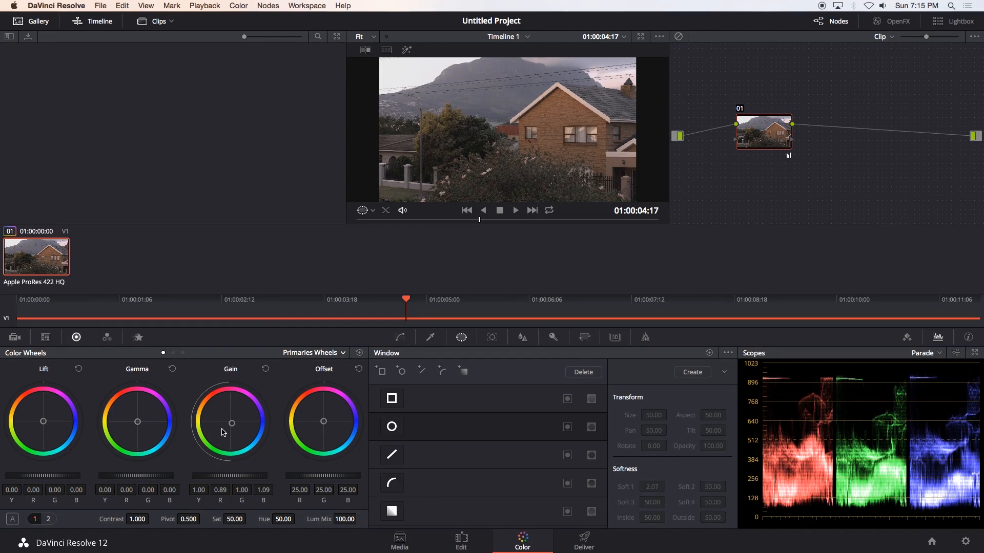
pyautogui.moveTo(79, 469)
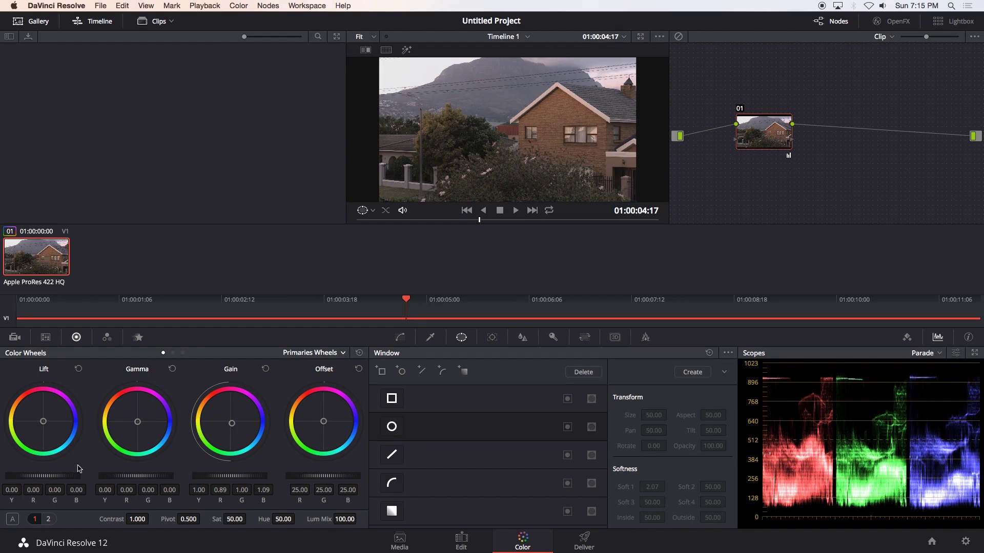
pyautogui.moveTo(886, 473)
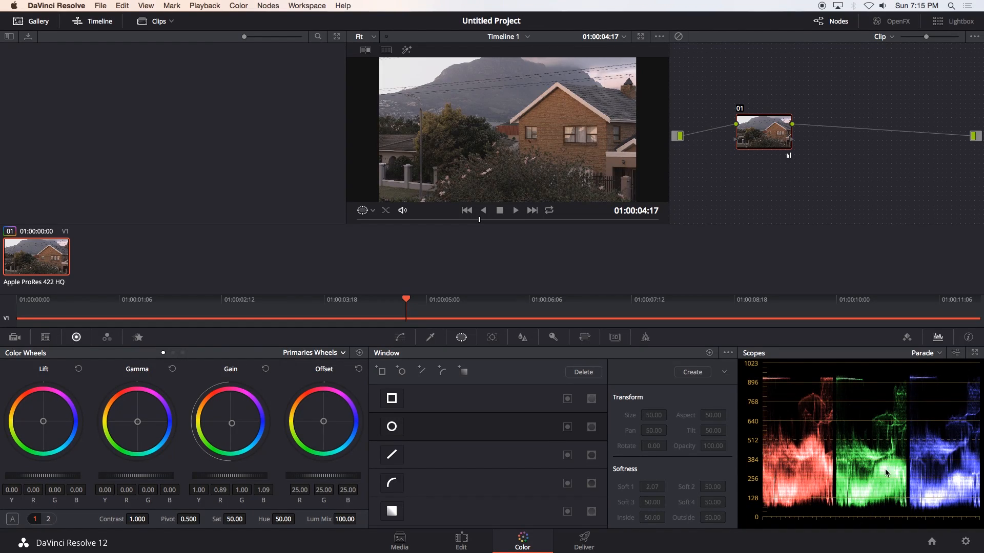
pyautogui.moveTo(847, 449)
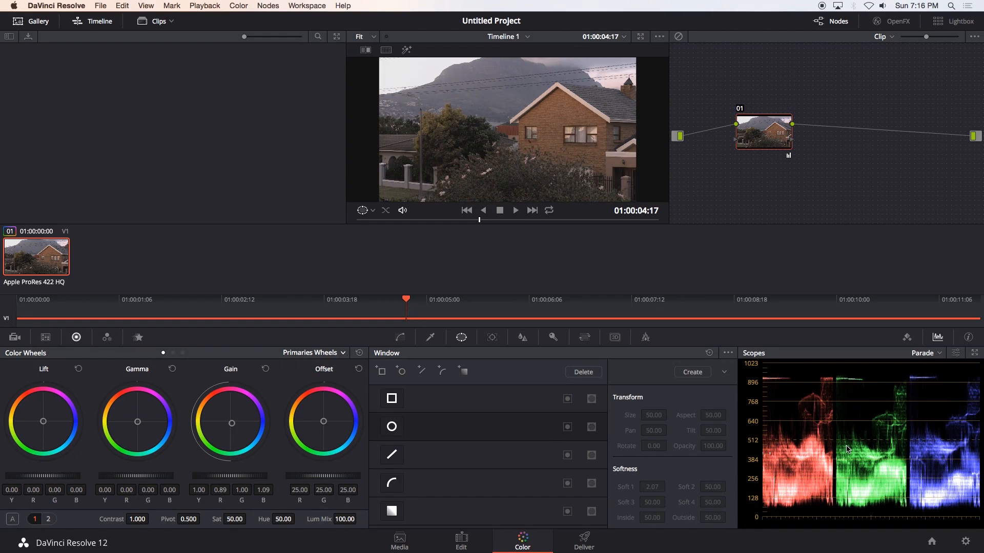
pyautogui.moveTo(787, 492)
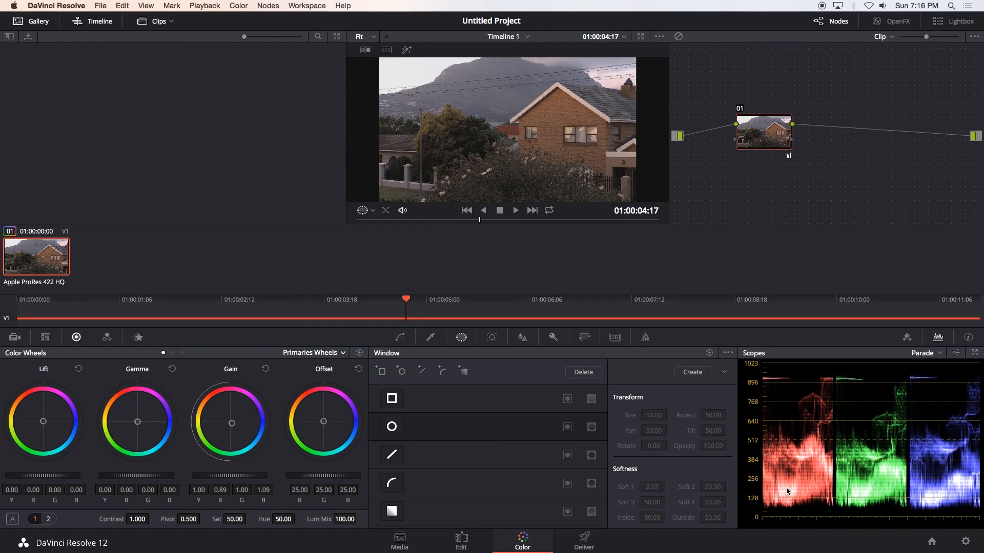
pyautogui.moveTo(777, 508)
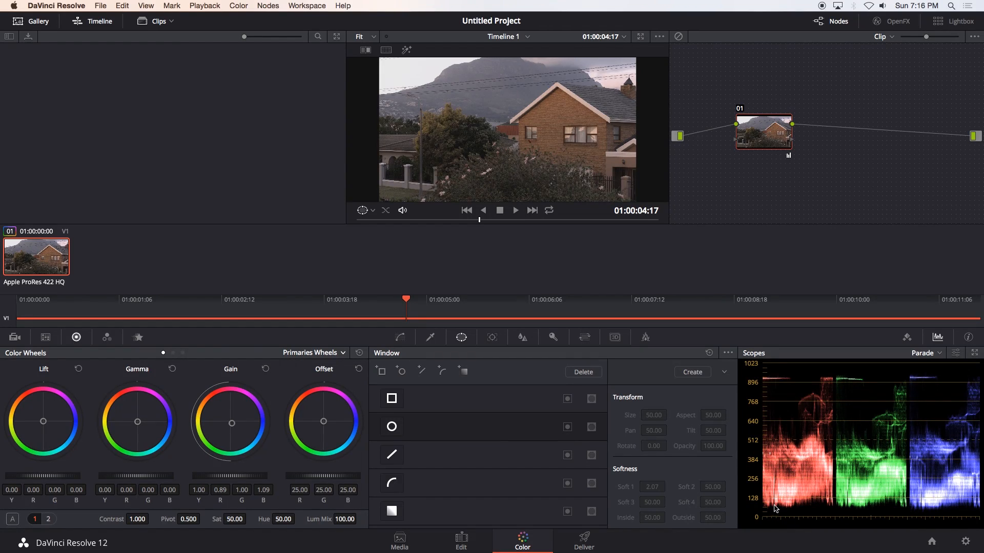
pyautogui.moveTo(835, 511)
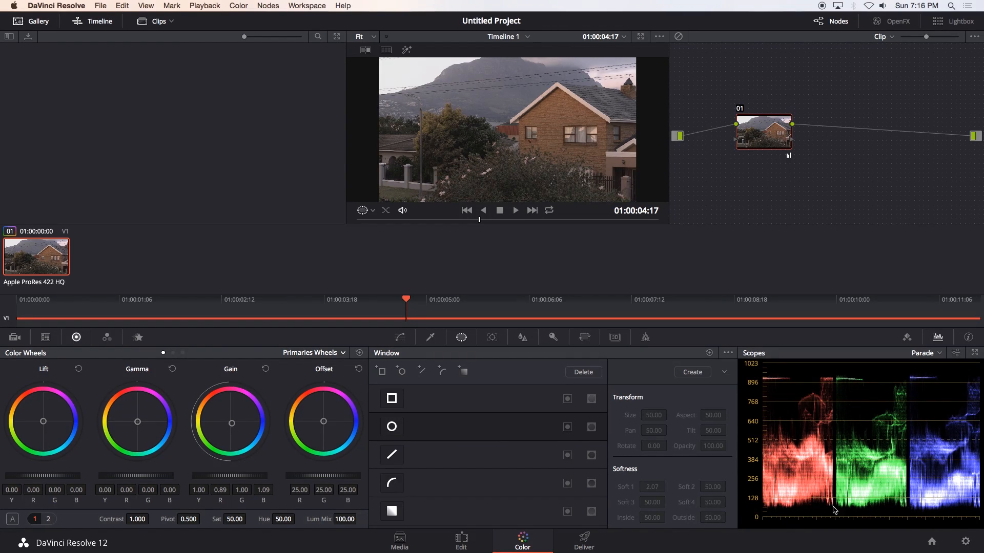
pyautogui.moveTo(823, 509)
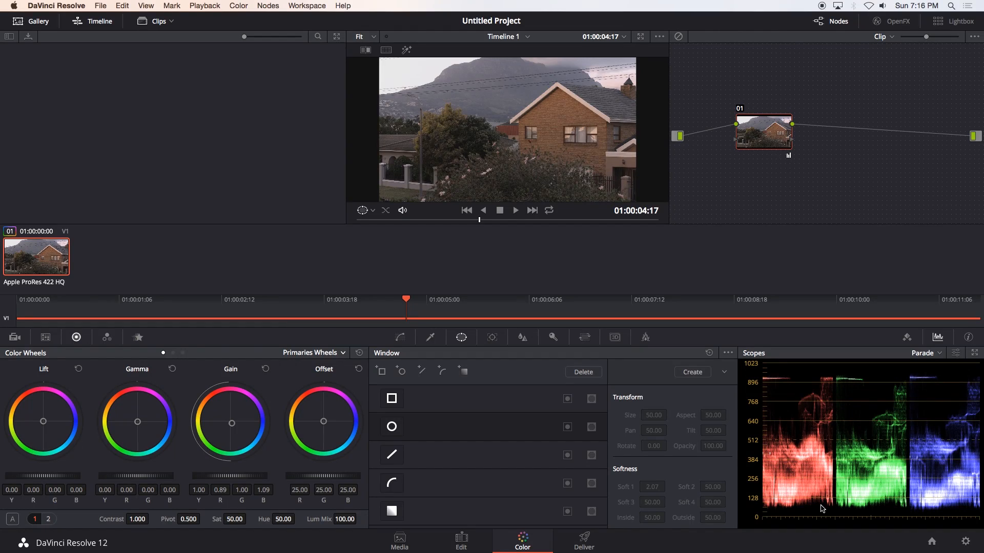
pyautogui.moveTo(828, 509)
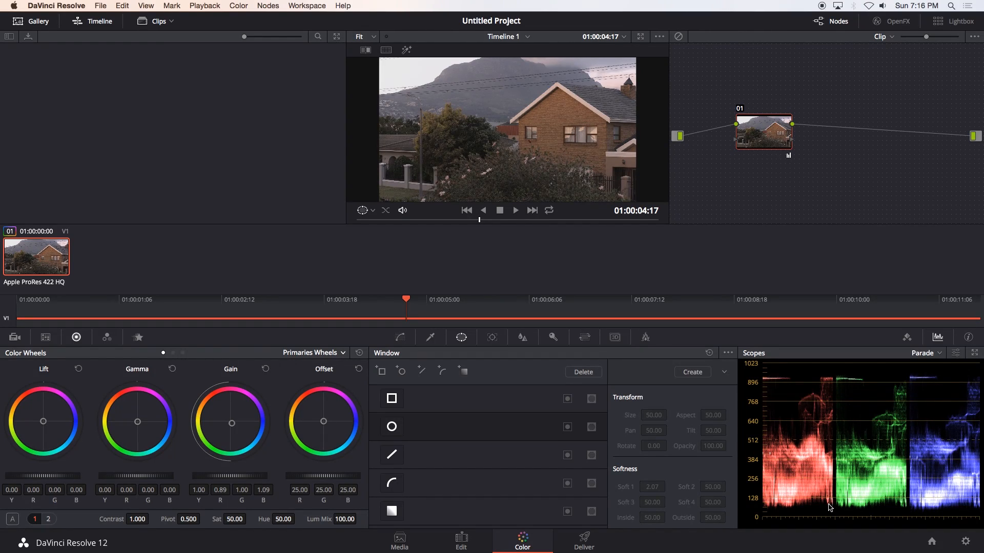
pyautogui.moveTo(551, 184)
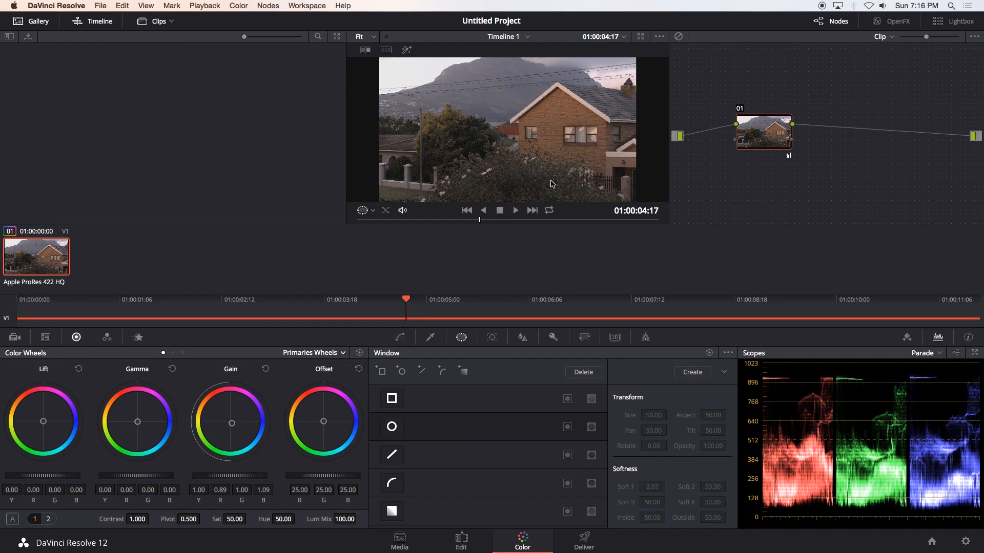
pyautogui.moveTo(406, 72)
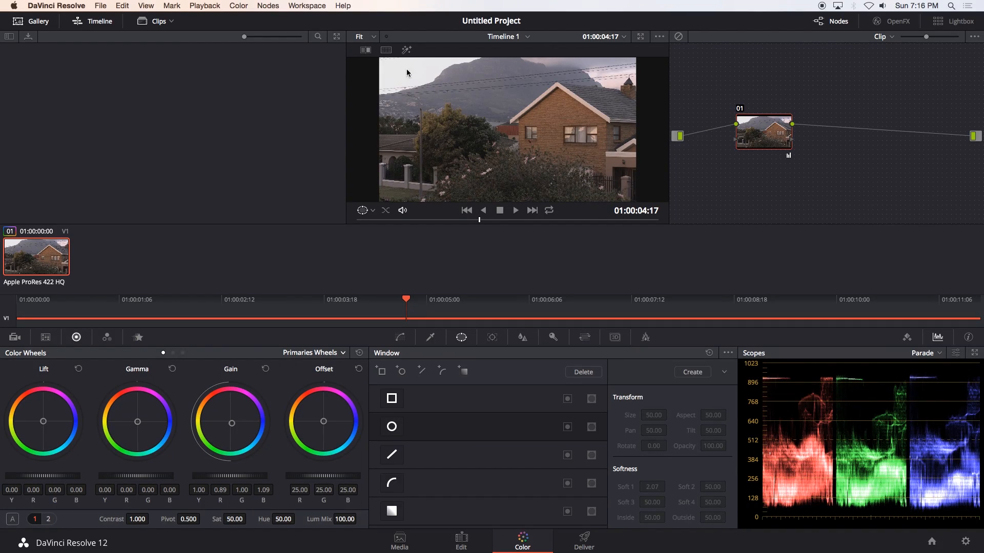
pyautogui.moveTo(788, 469)
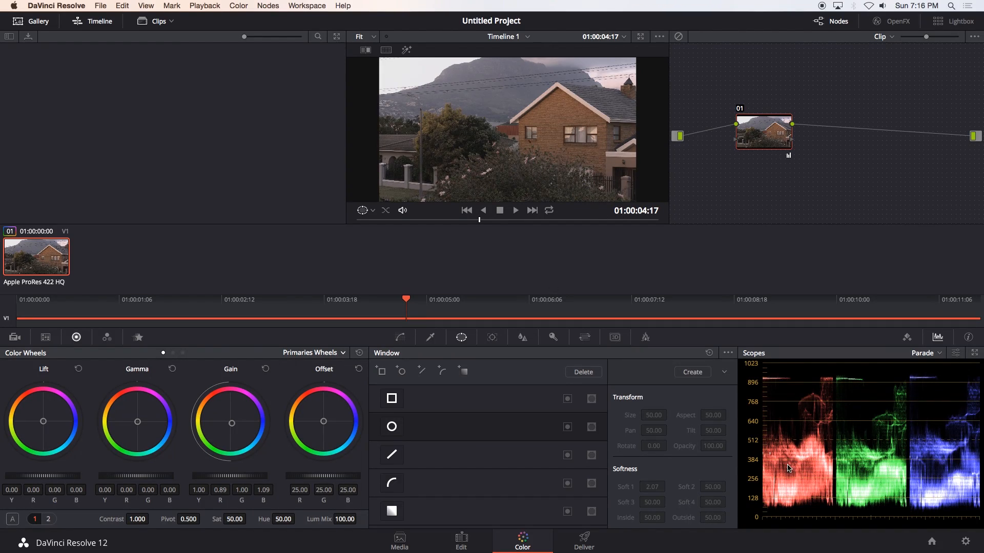
pyautogui.moveTo(760, 511)
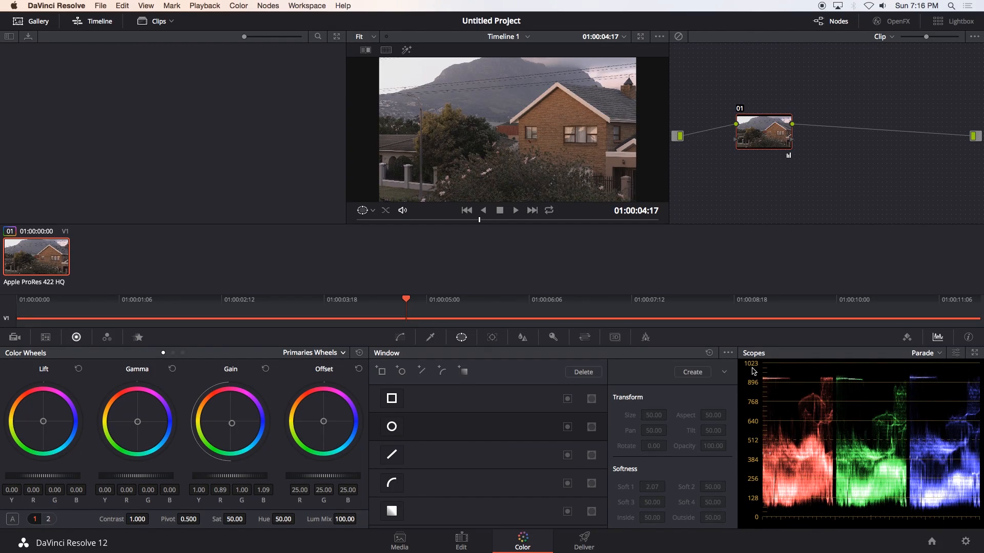
pyautogui.moveTo(762, 498)
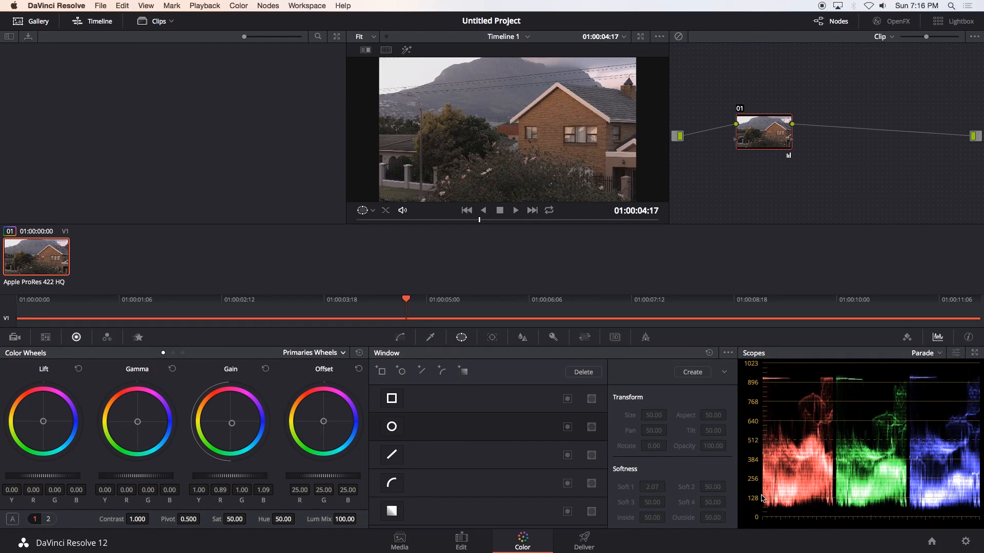
pyautogui.moveTo(818, 521)
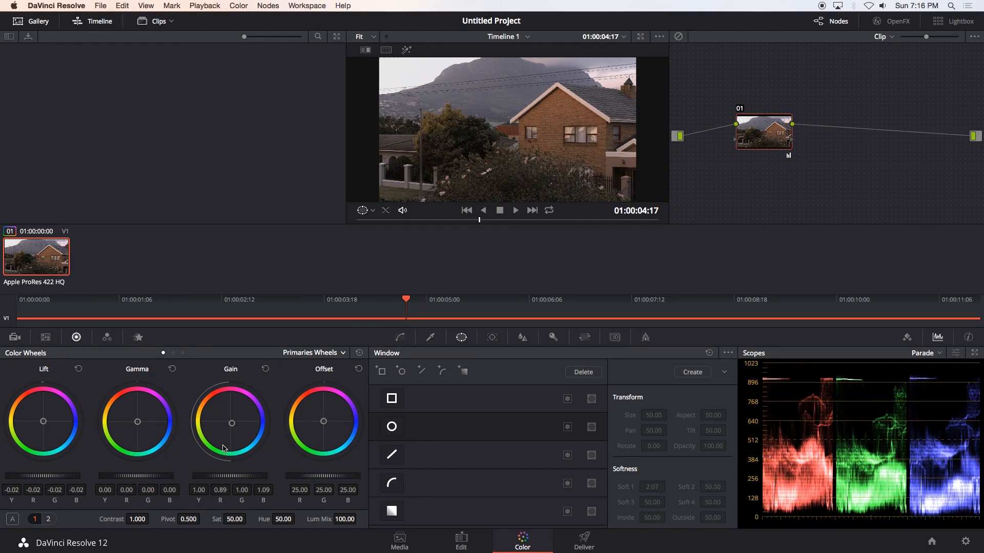
pyautogui.moveTo(932, 522)
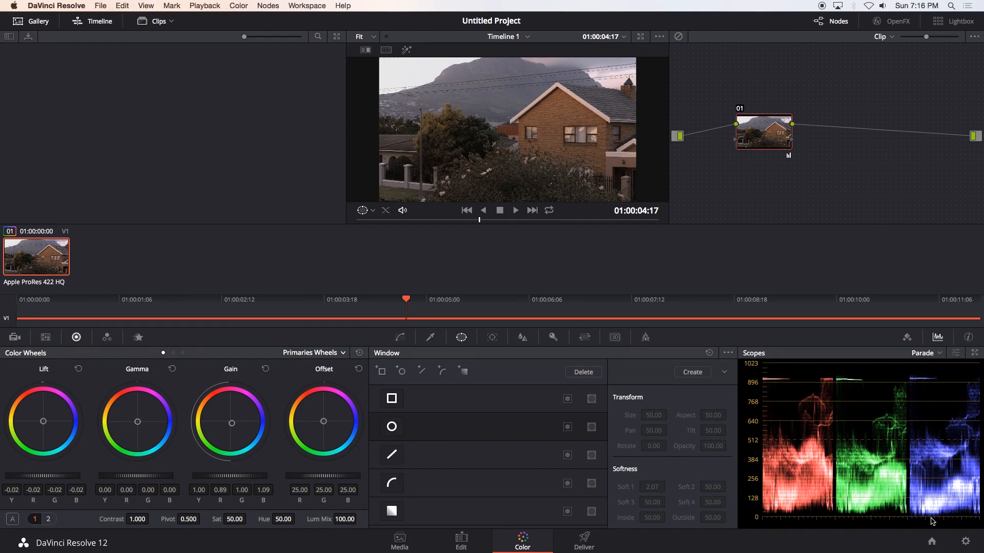
pyautogui.moveTo(790, 503)
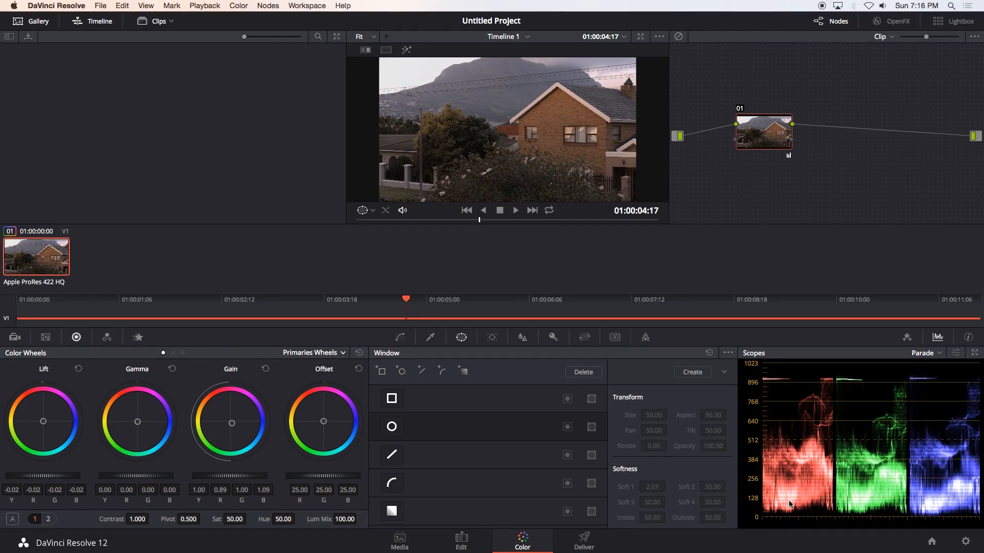
pyautogui.moveTo(934, 518)
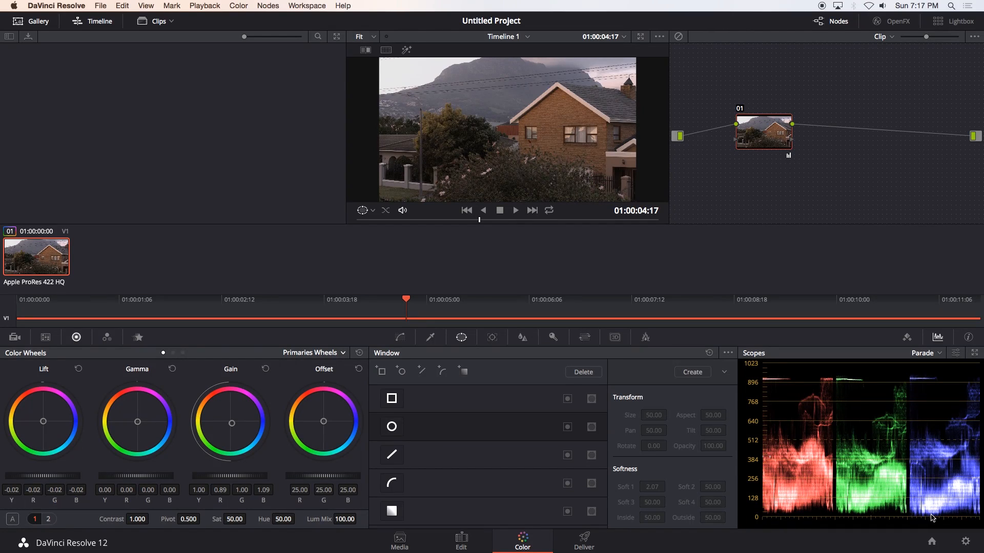
pyautogui.moveTo(806, 514)
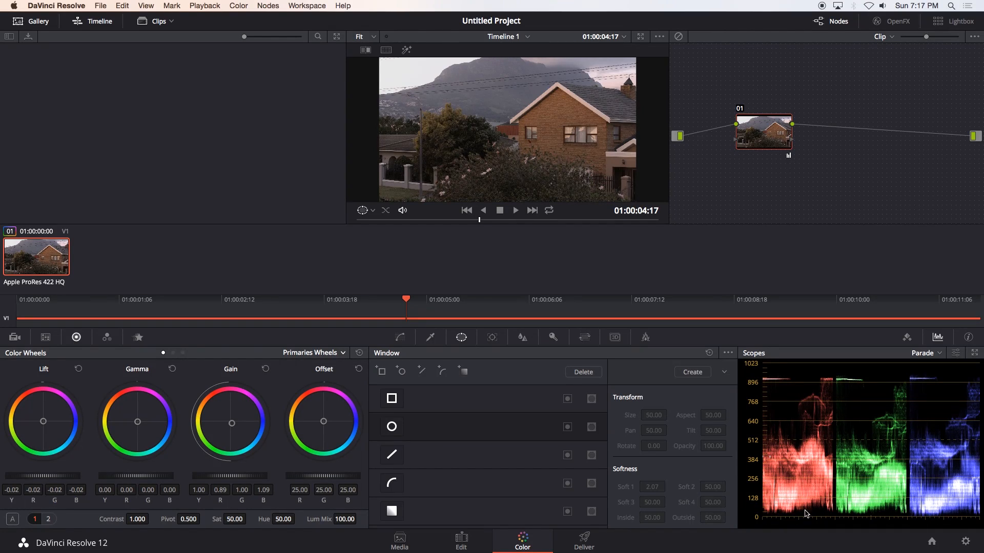
pyautogui.moveTo(639, 470)
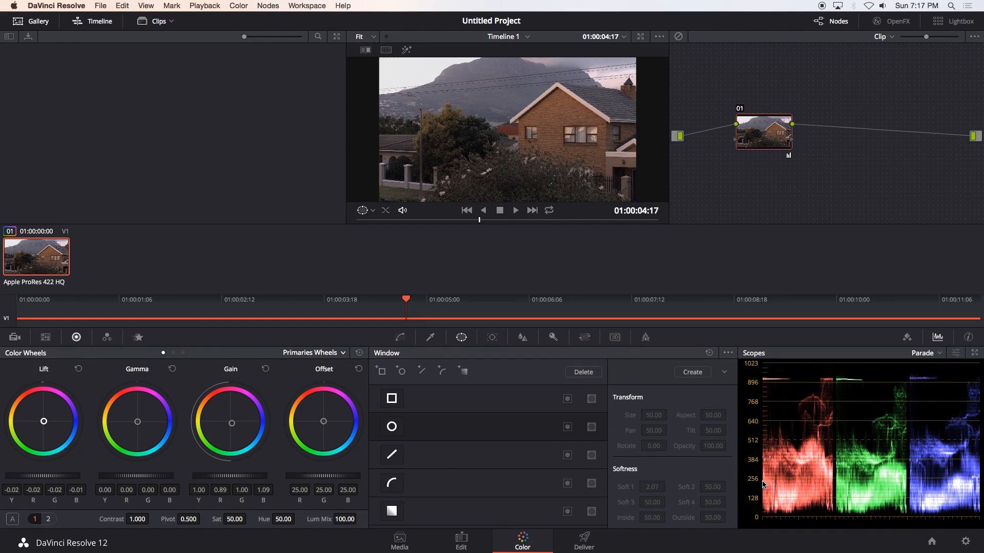
pyautogui.moveTo(870, 522)
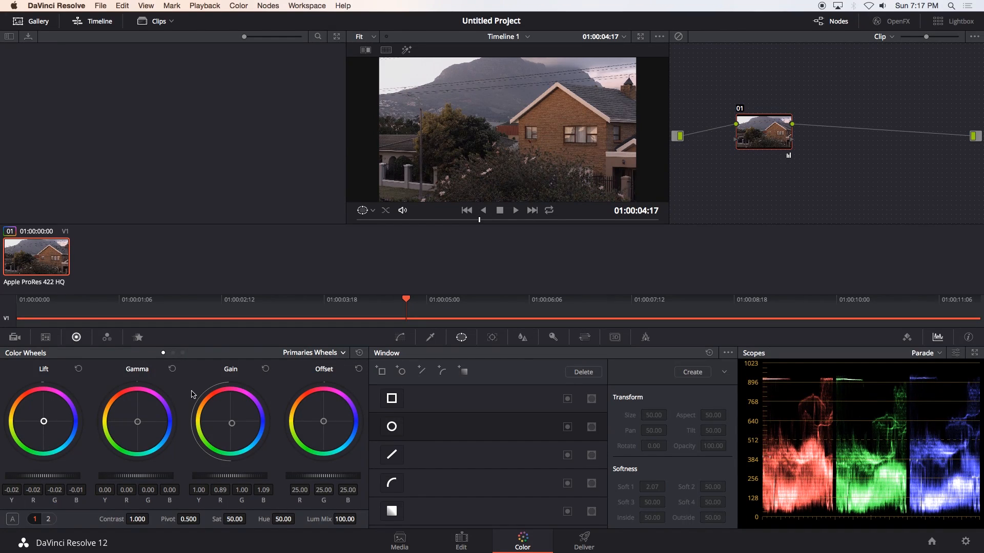
pyautogui.moveTo(54, 479)
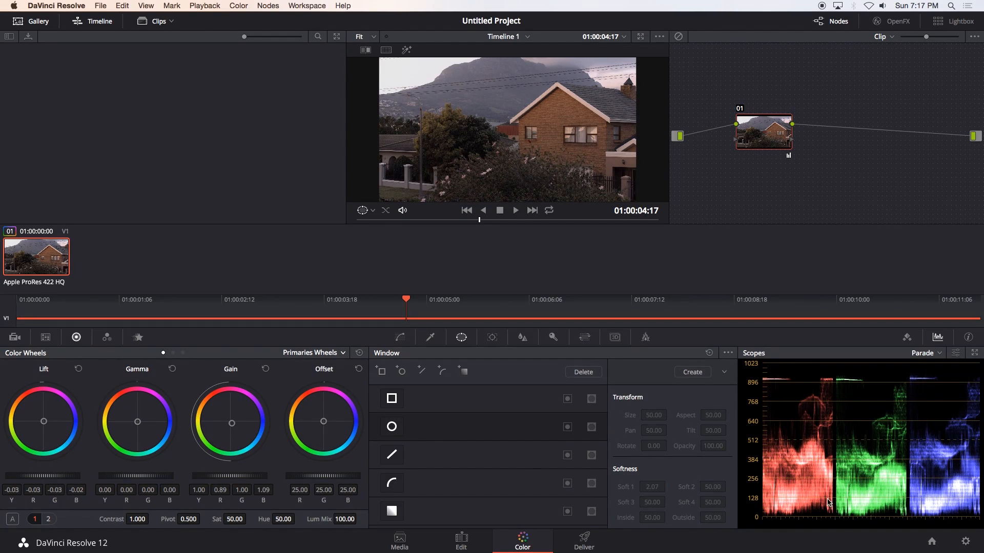
pyautogui.moveTo(739, 405)
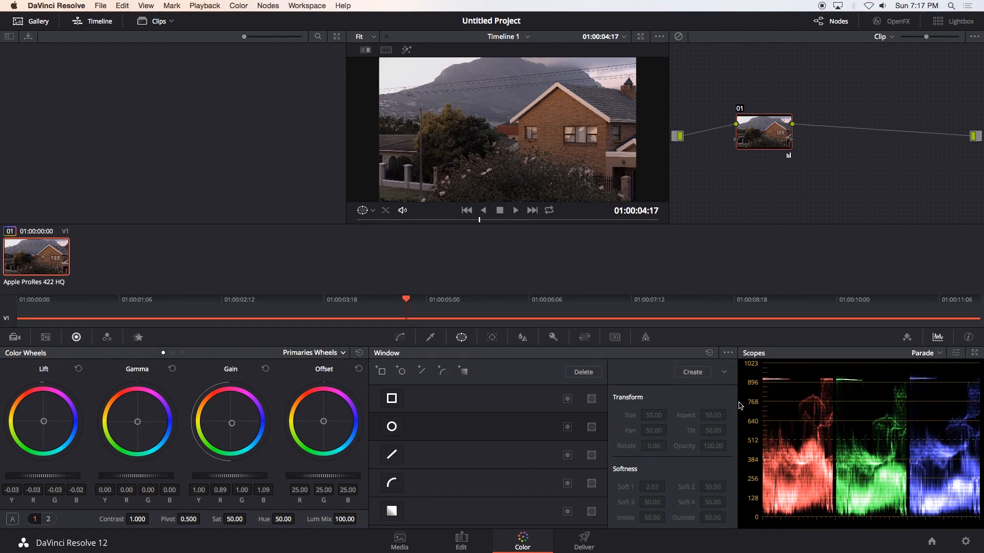
pyautogui.moveTo(786, 377)
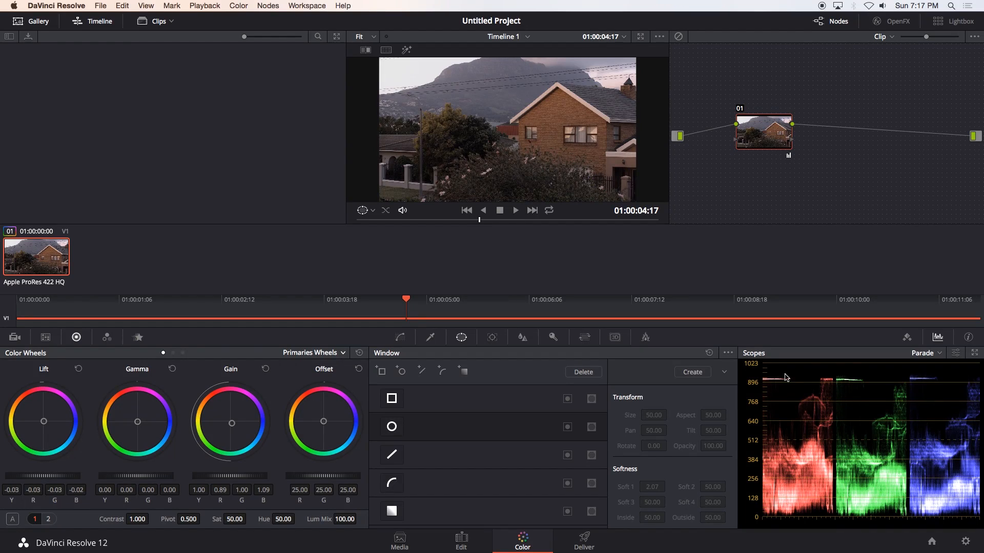
pyautogui.moveTo(780, 370)
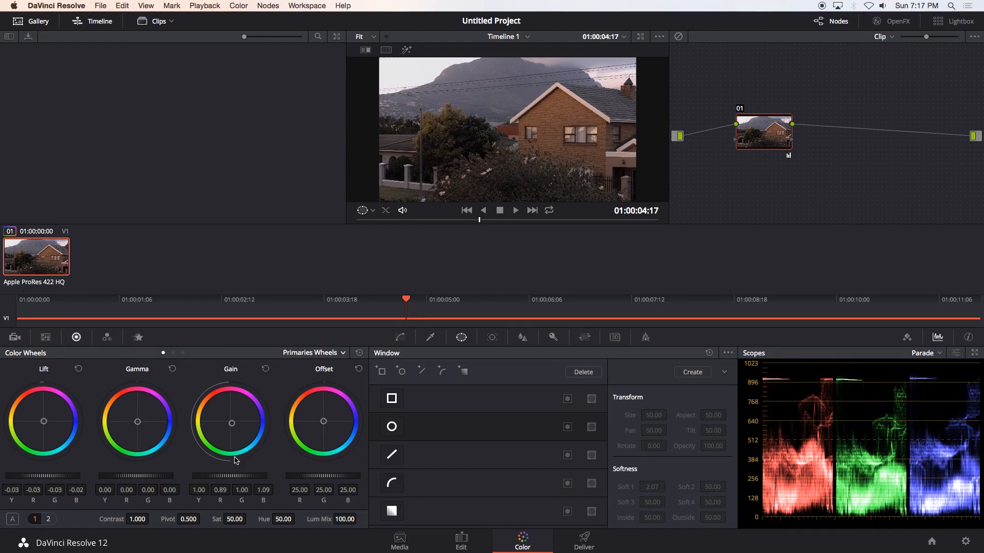
pyautogui.moveTo(226, 481)
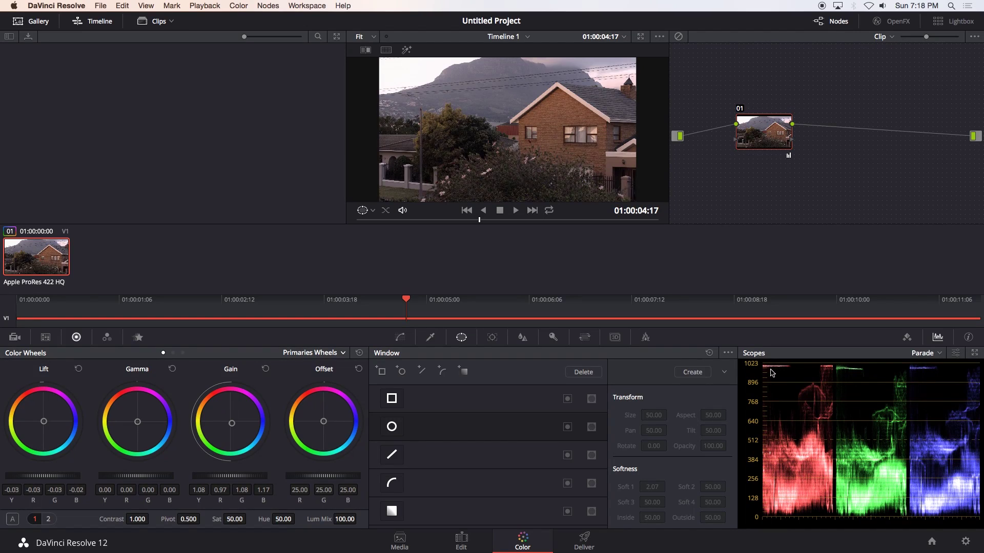
pyautogui.moveTo(931, 374)
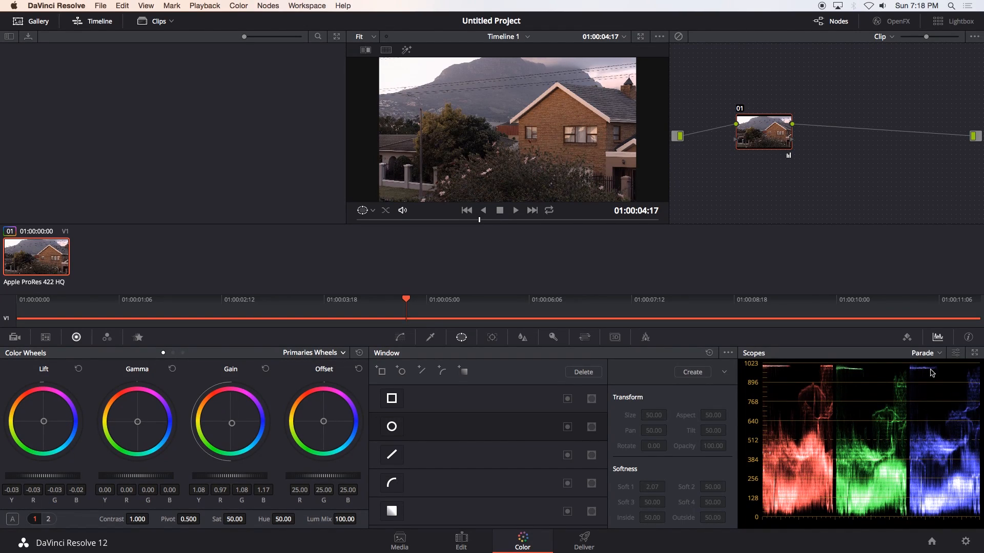
pyautogui.moveTo(777, 381)
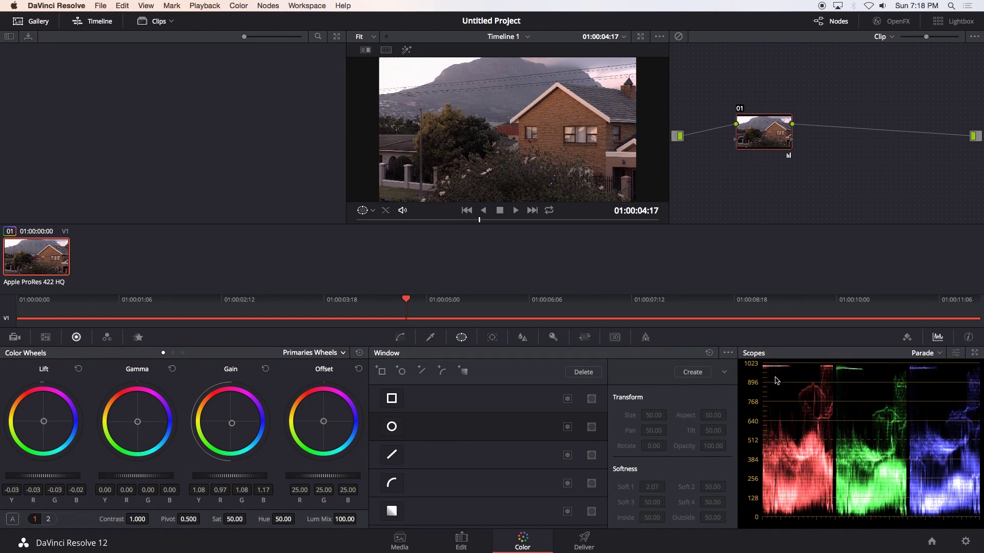
pyautogui.moveTo(183, 394)
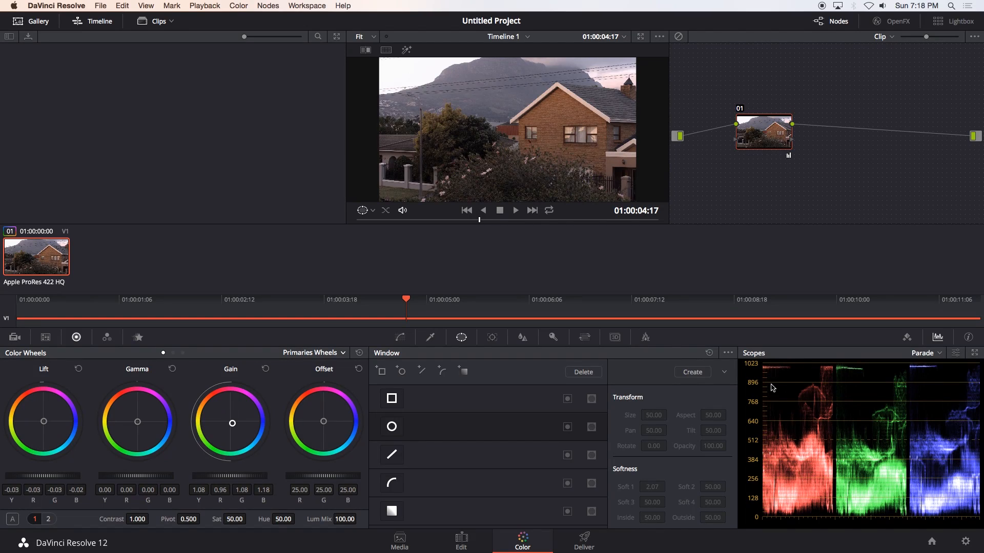
pyautogui.moveTo(214, 478)
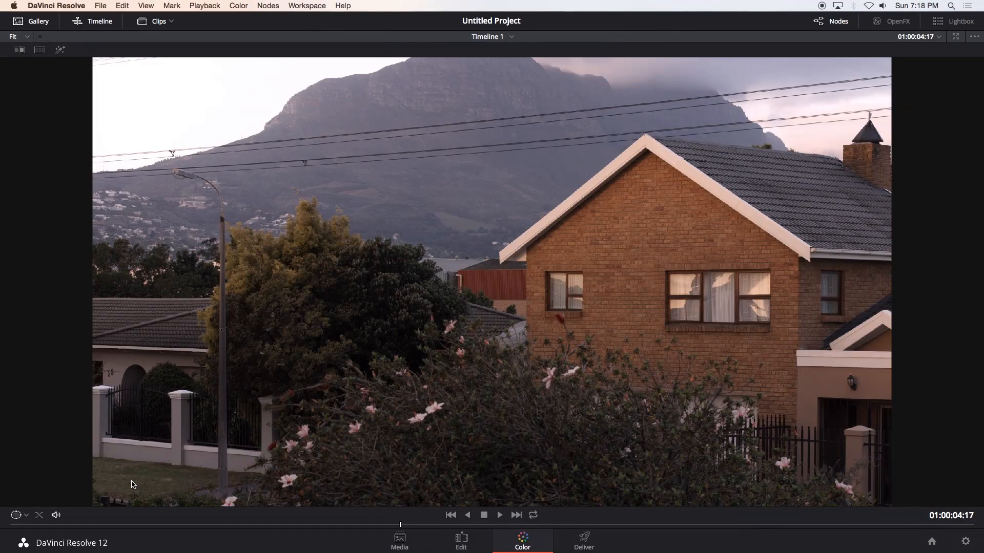
pyautogui.moveTo(587, 388)
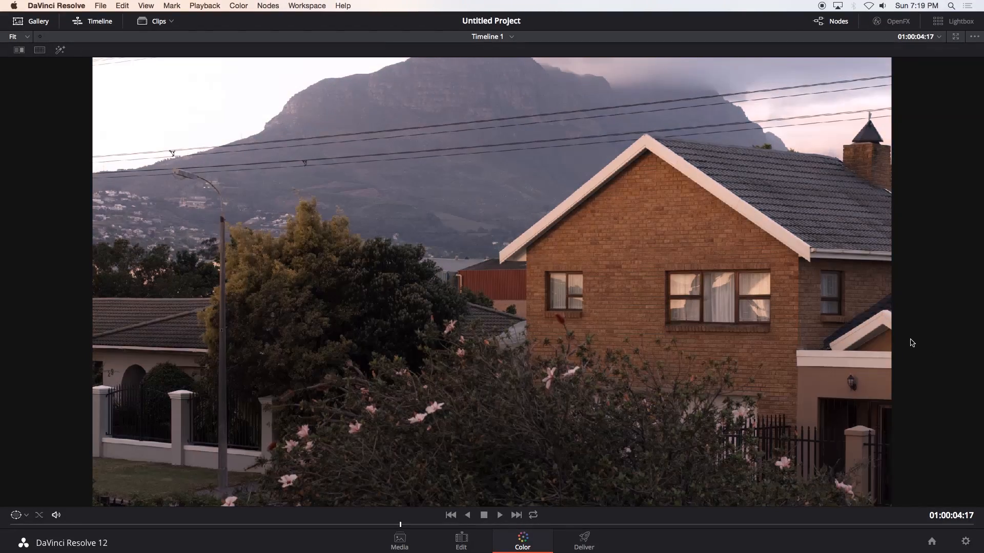
pyautogui.moveTo(881, 347)
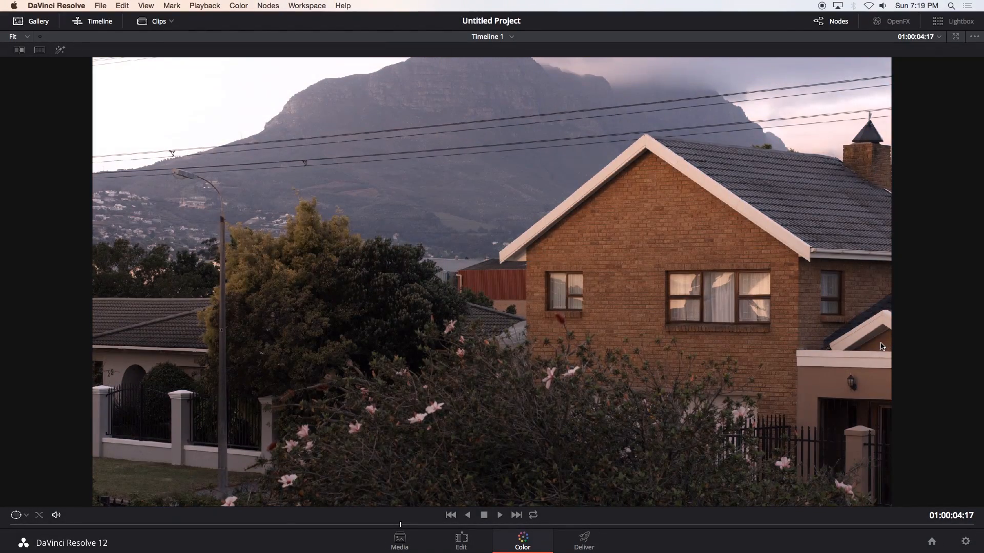
pyautogui.moveTo(827, 357)
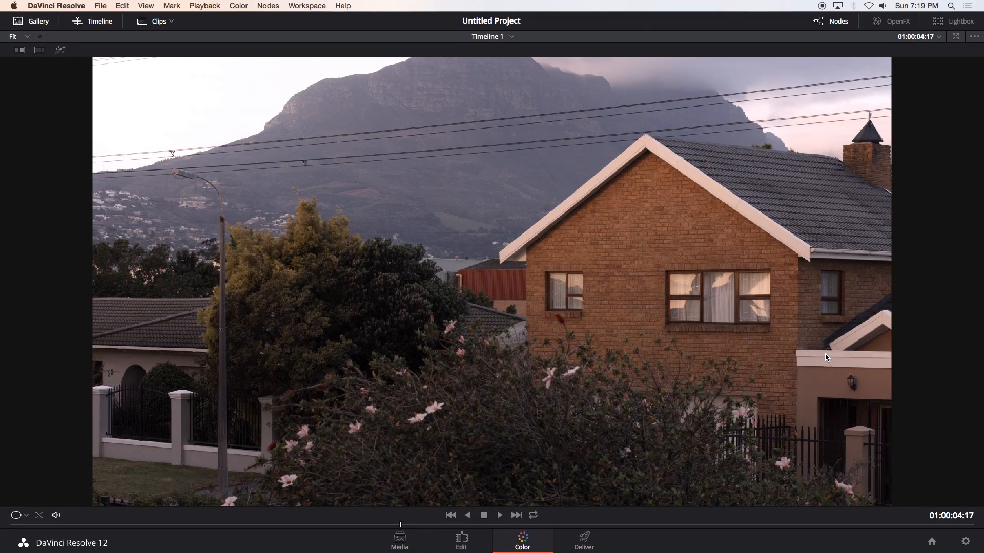
pyautogui.moveTo(824, 360)
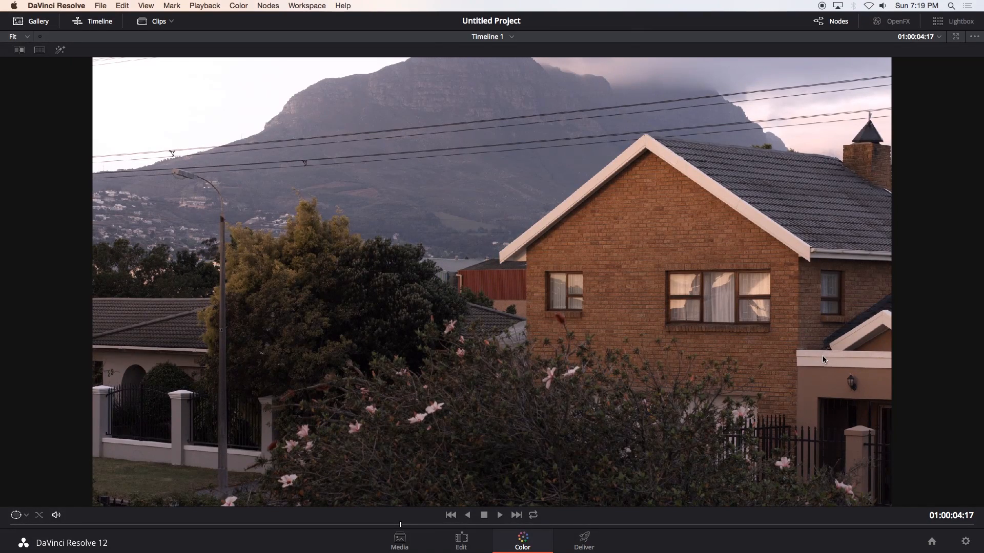
pyautogui.moveTo(811, 361)
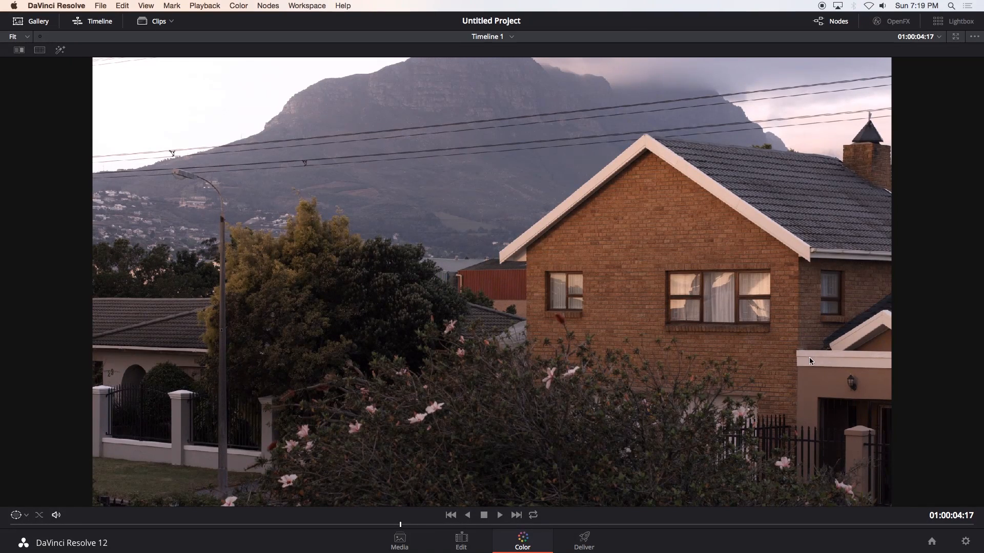